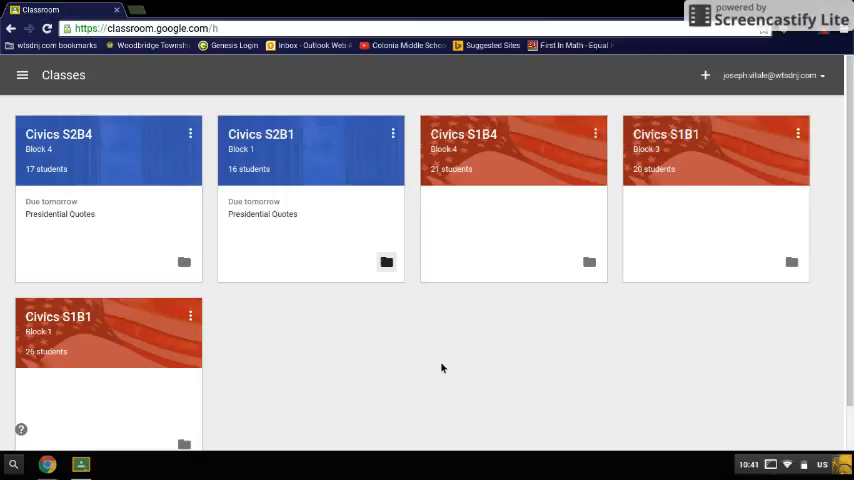
mouse_move(376, 275)
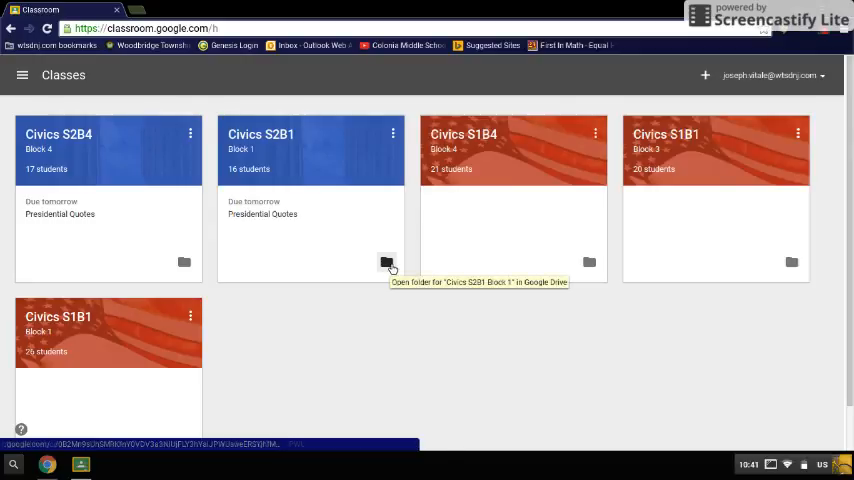
mouse_move(387, 262)
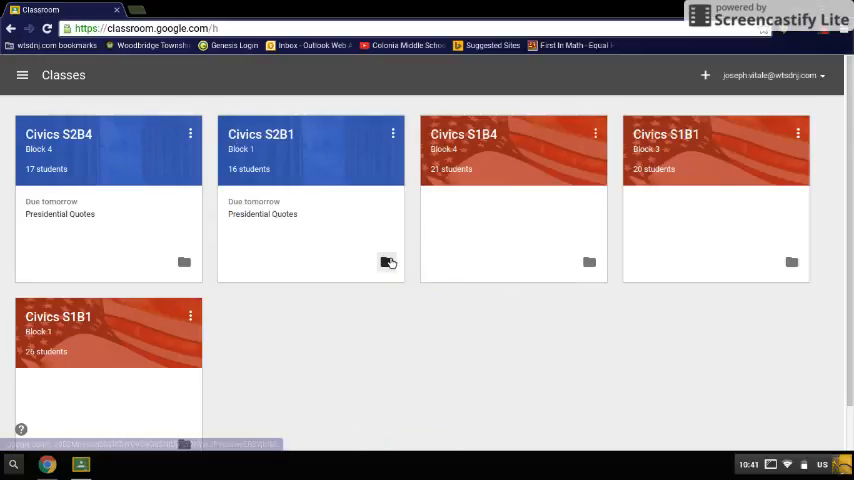
- Open the Civics S2B1 Block 1 class's Drive folder from its Classroom card
left_click(383, 262)
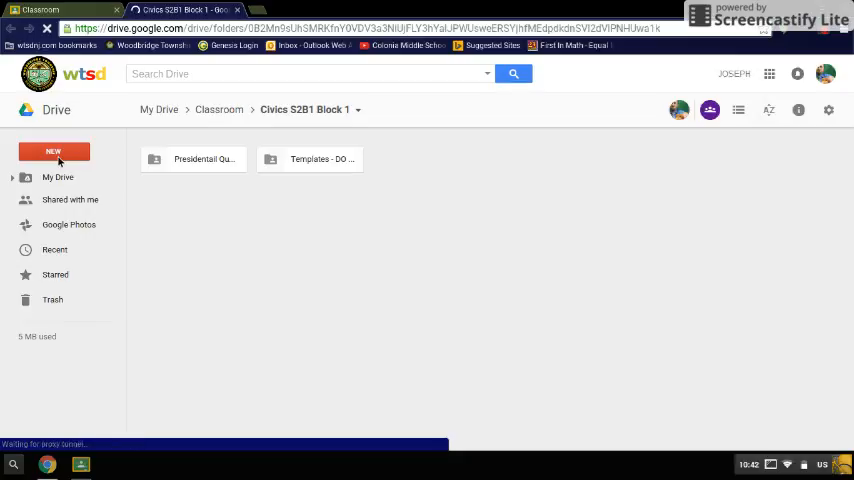
- Create a new Google Doc in the folder, confirming creation in the shared folder
left_click(53, 151)
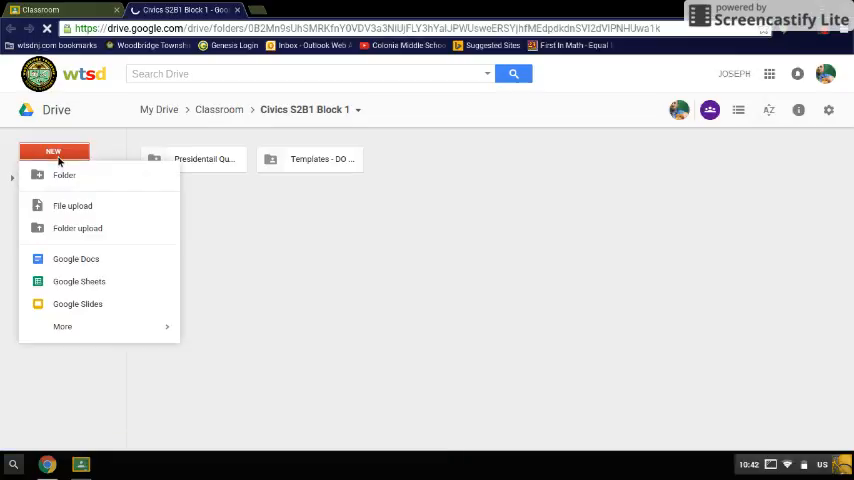
mouse_move(84, 266)
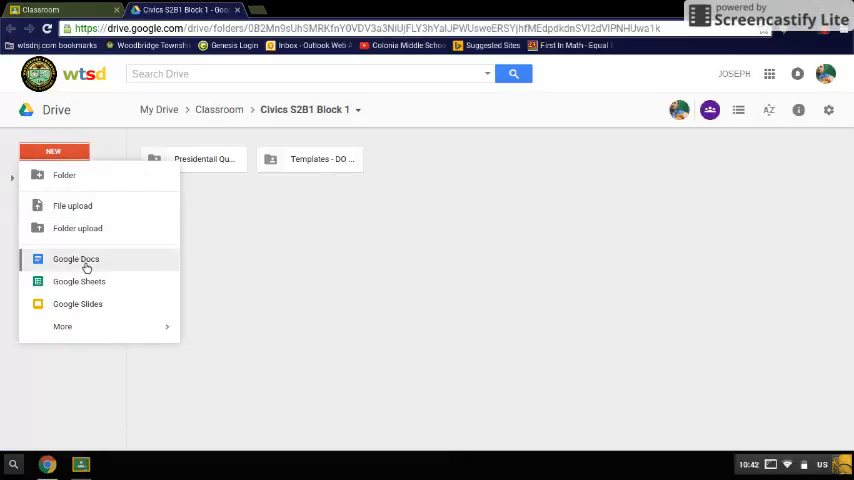
left_click(76, 259)
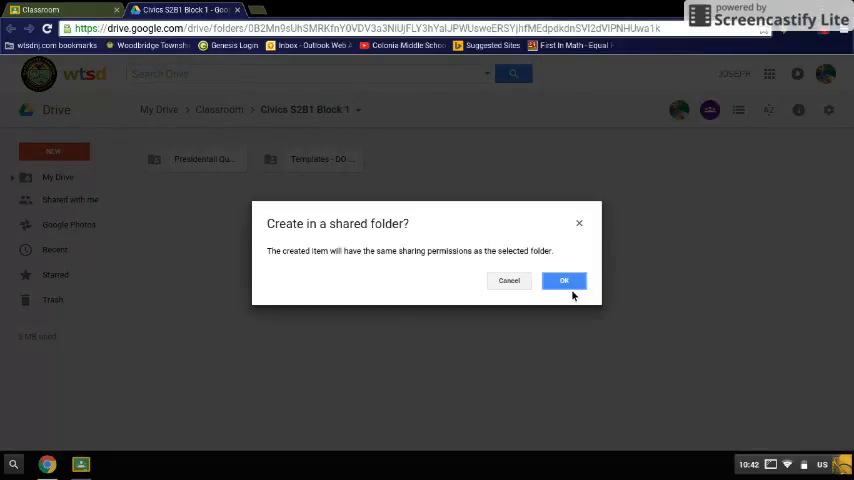
left_click(563, 280)
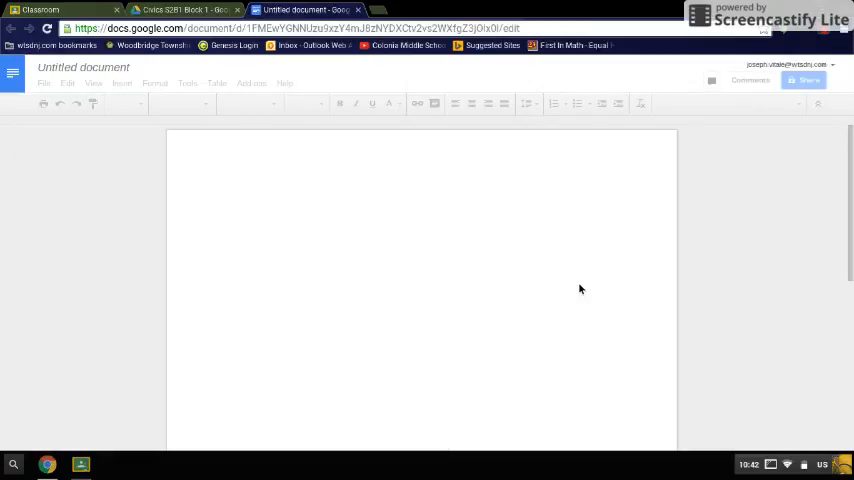
- Rename the untitled document starting with 'Mr. Vitale' toward 'Mr. Vitale - George Washington'
left_click(226, 195)
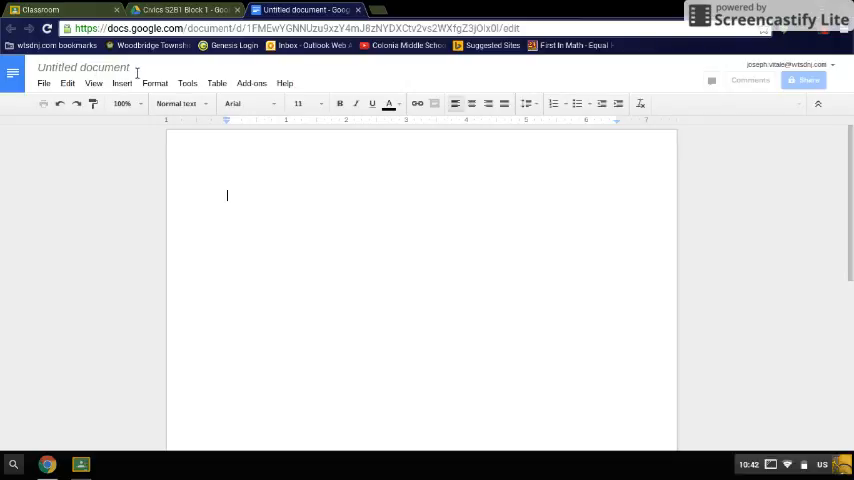
left_click(83, 67)
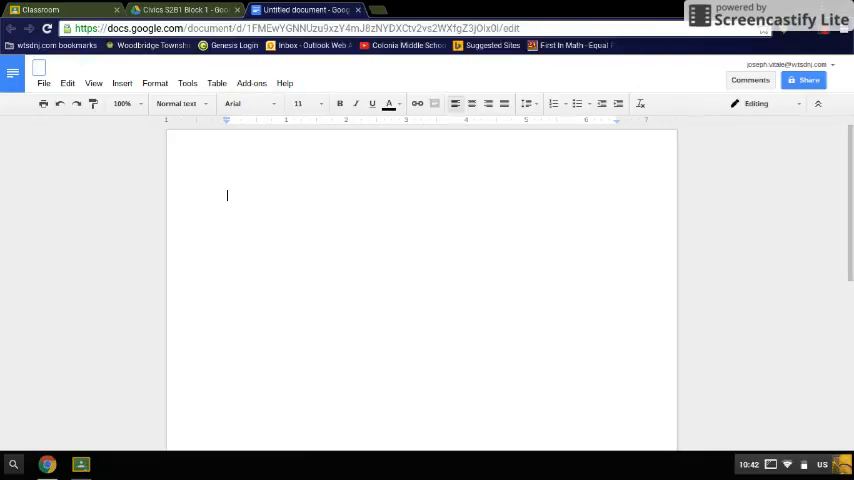
type("Mr. Vitale - George Washington")
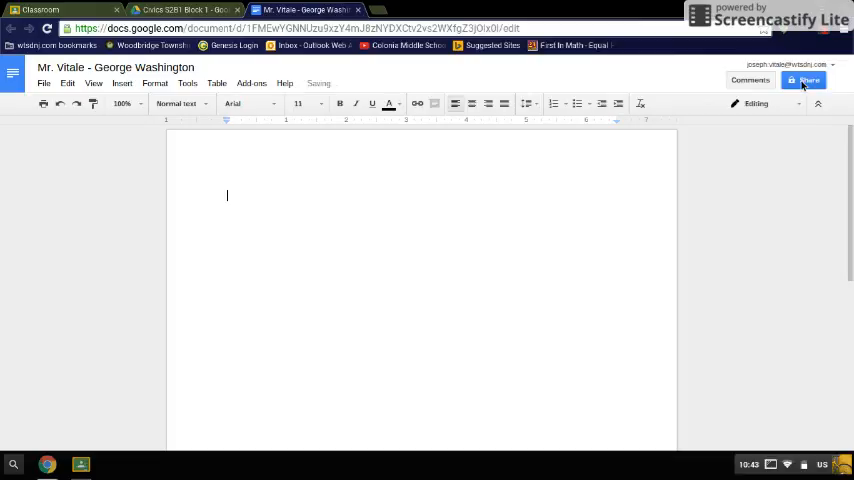
left_click(804, 80)
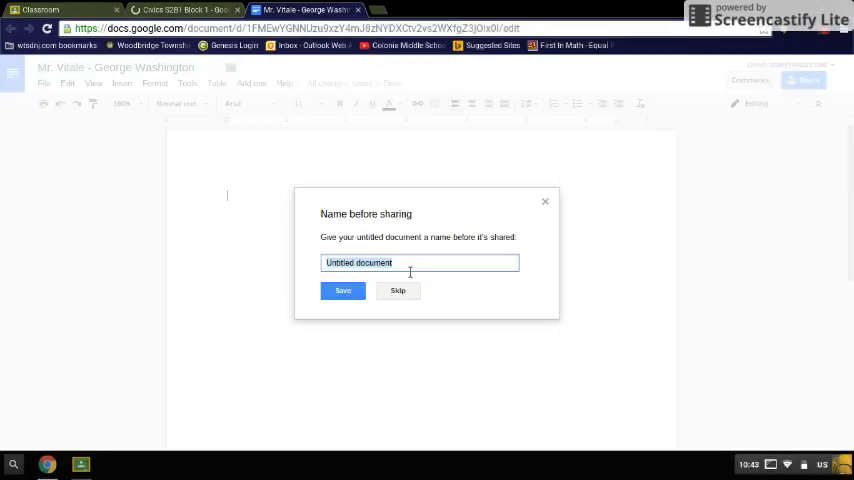
left_click(397, 290)
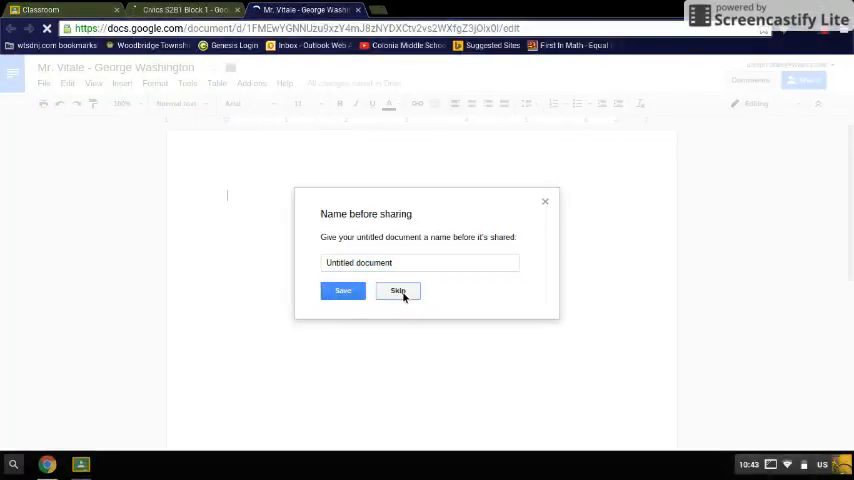
left_click(397, 291)
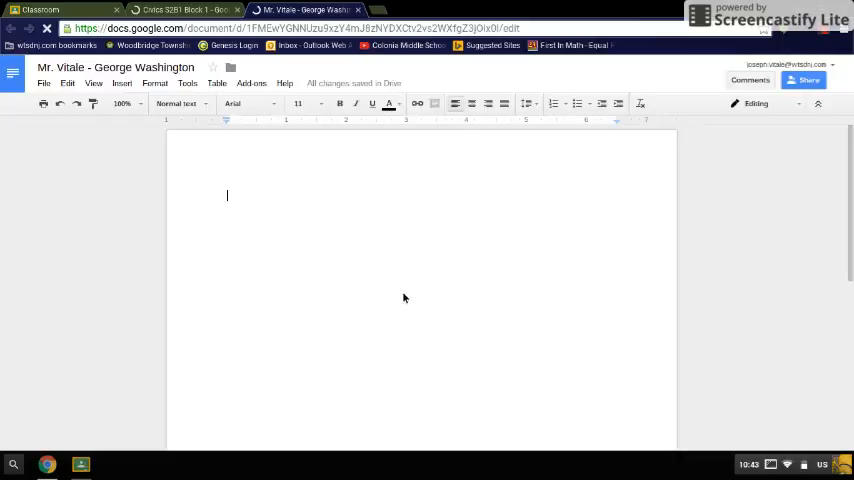
left_click(806, 80)
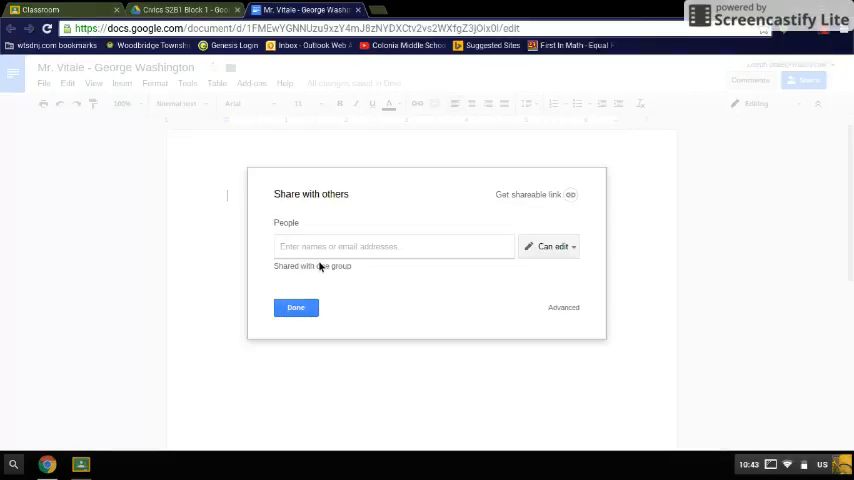
left_click(393, 246)
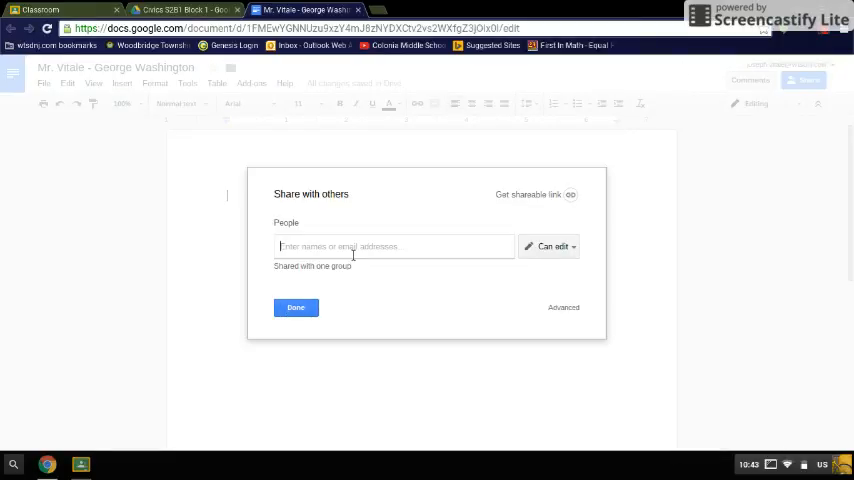
type("Vitale")
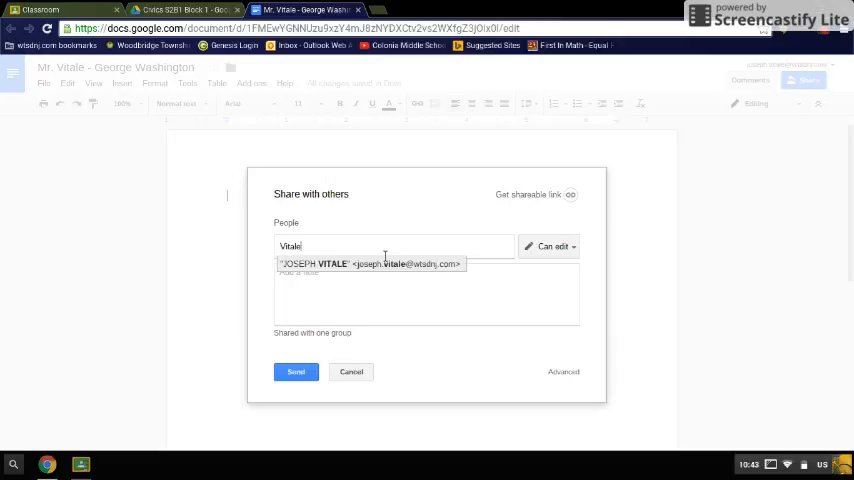
left_click(370, 264)
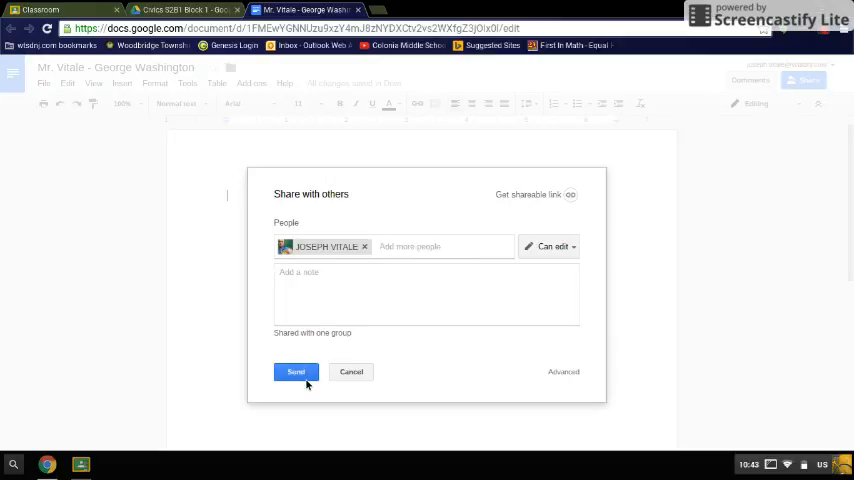
left_click(296, 372)
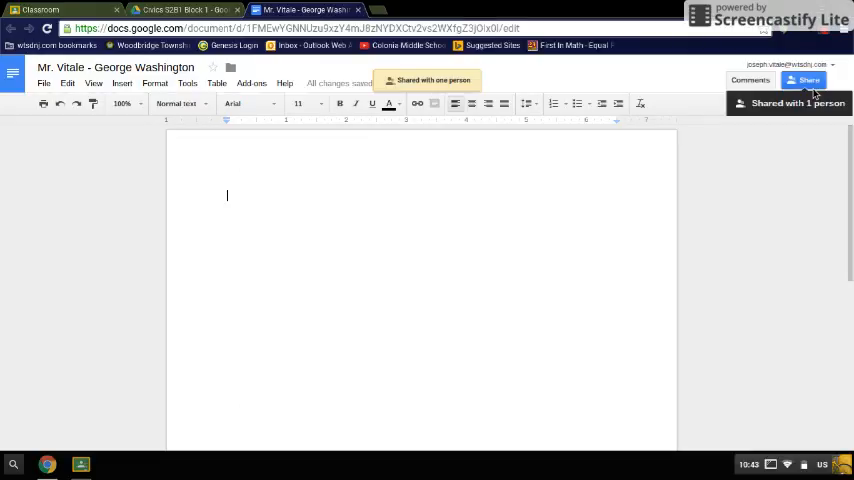
mouse_move(812, 88)
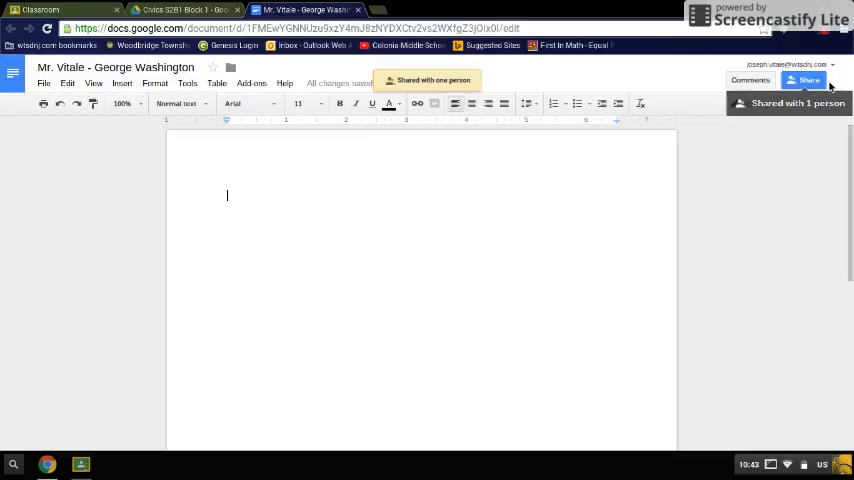